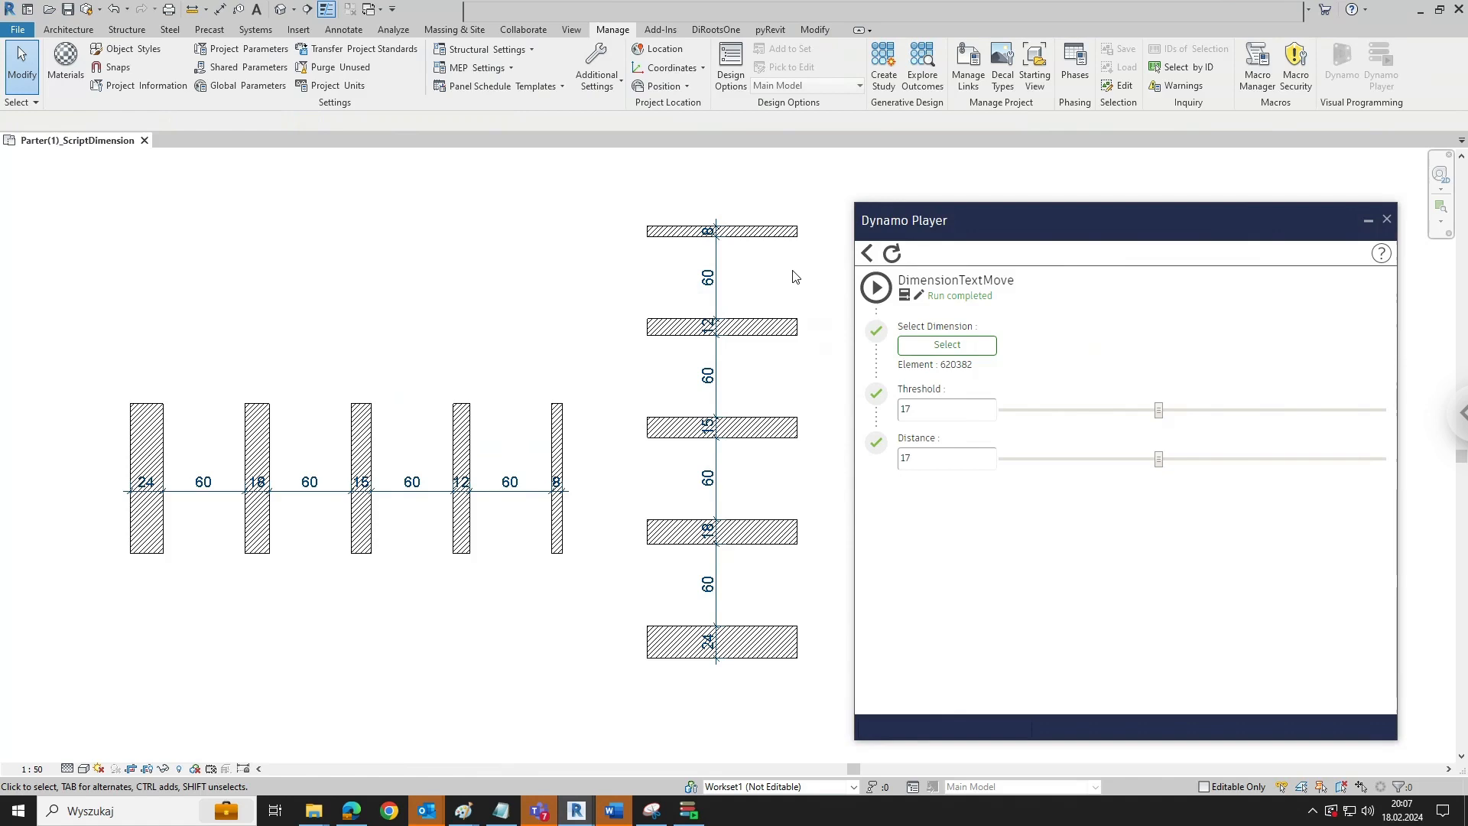
{"action": "mouse_move", "coordinate": [761, 347]}
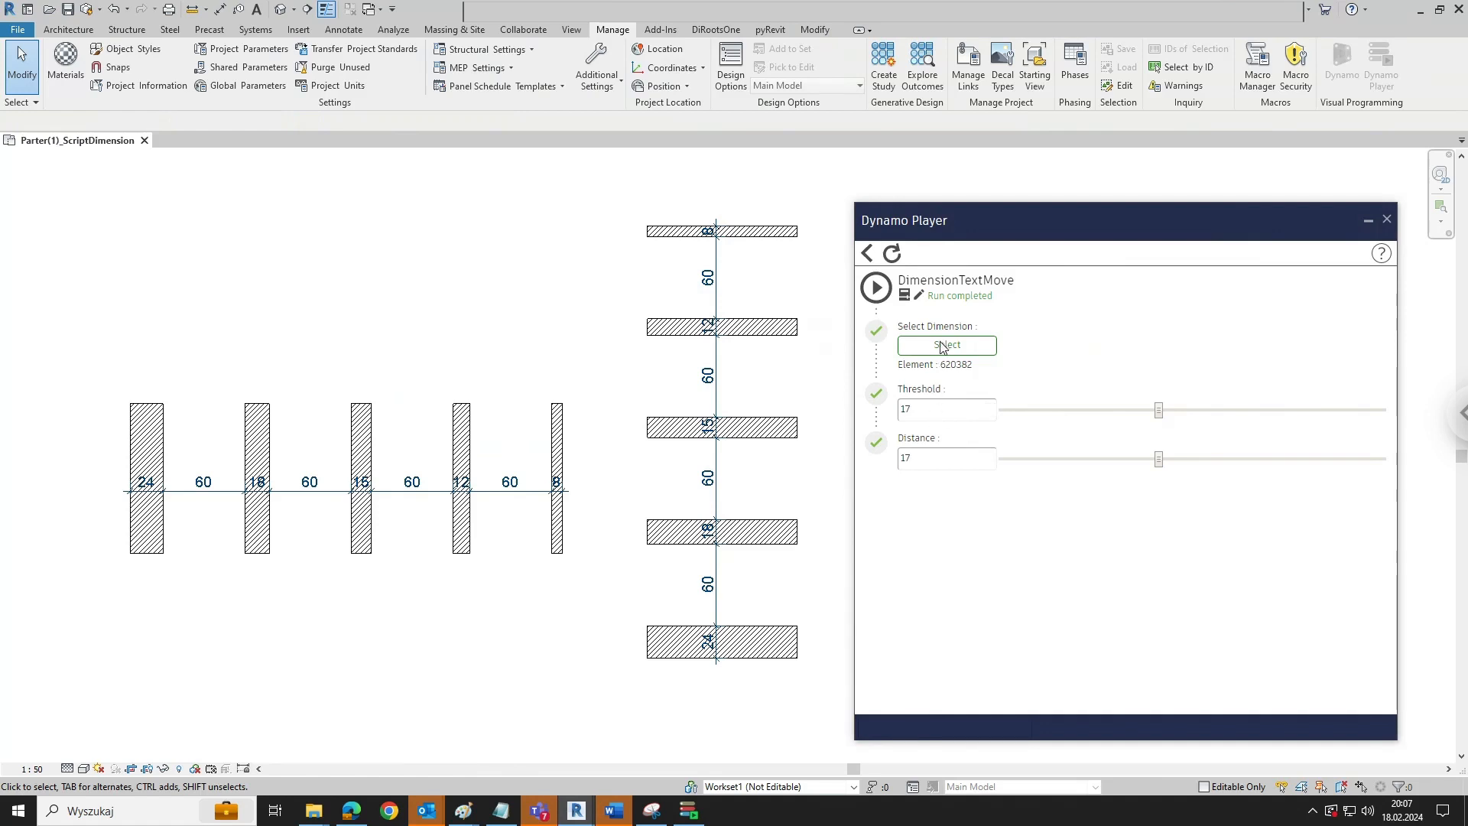
{"action": "mouse_move", "coordinate": [945, 345]}
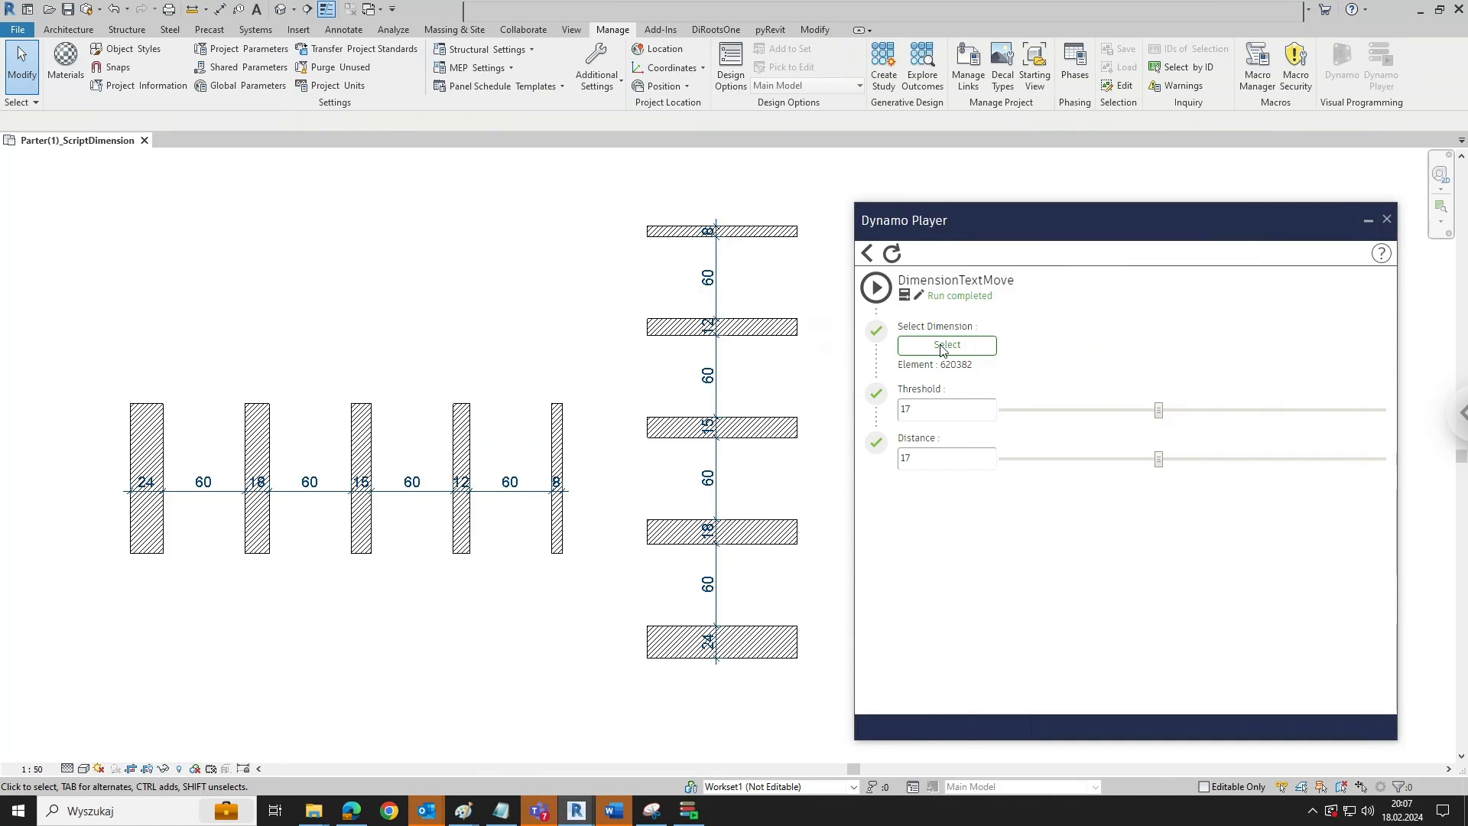
Pick the vertical dimension string and run DimensionTextMove so 8, 12 and 15 shift off the walls
{"action": "left_click", "coordinate": [945, 344]}
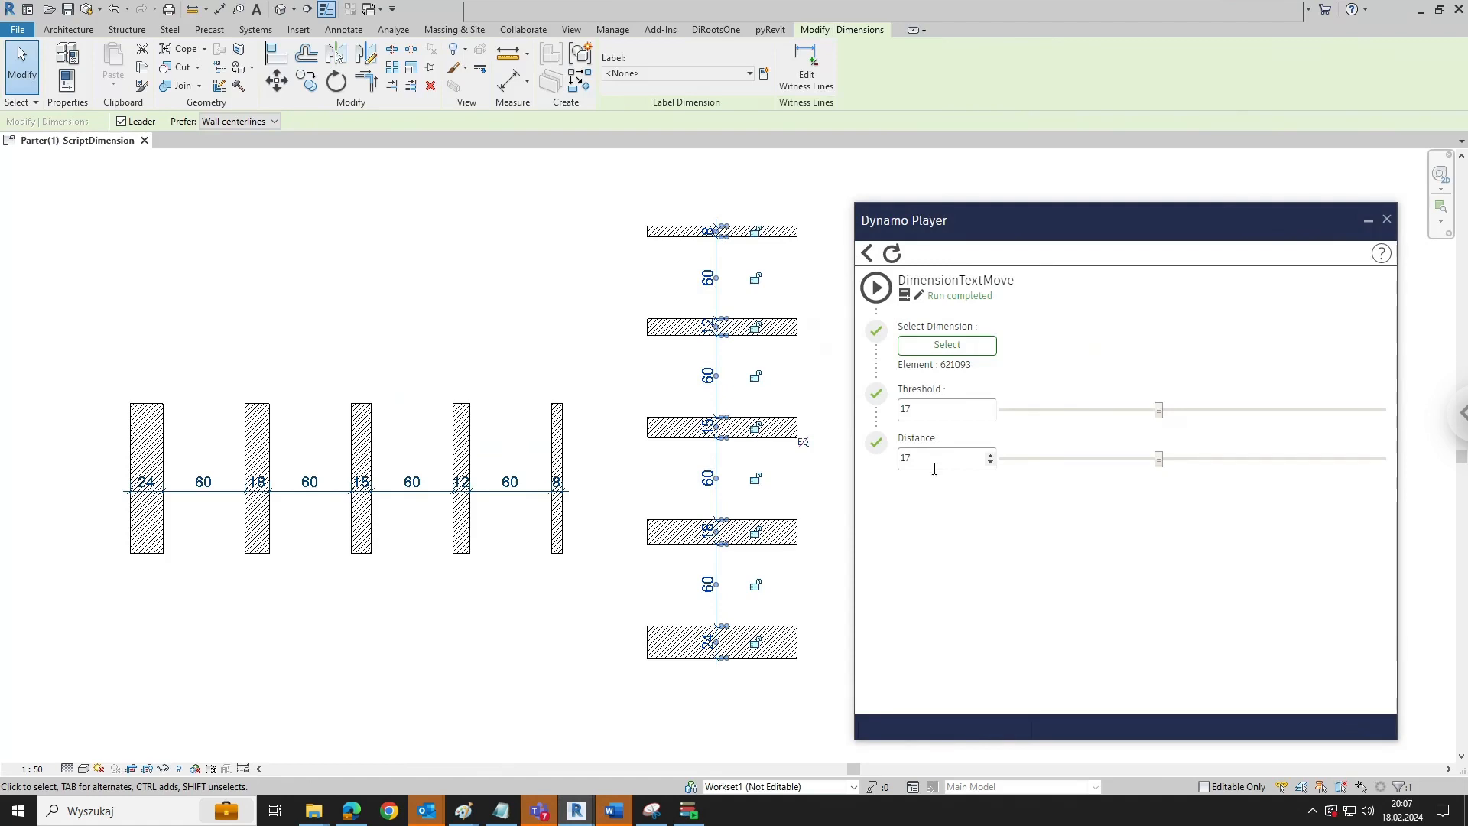
{"action": "mouse_move", "coordinate": [877, 286]}
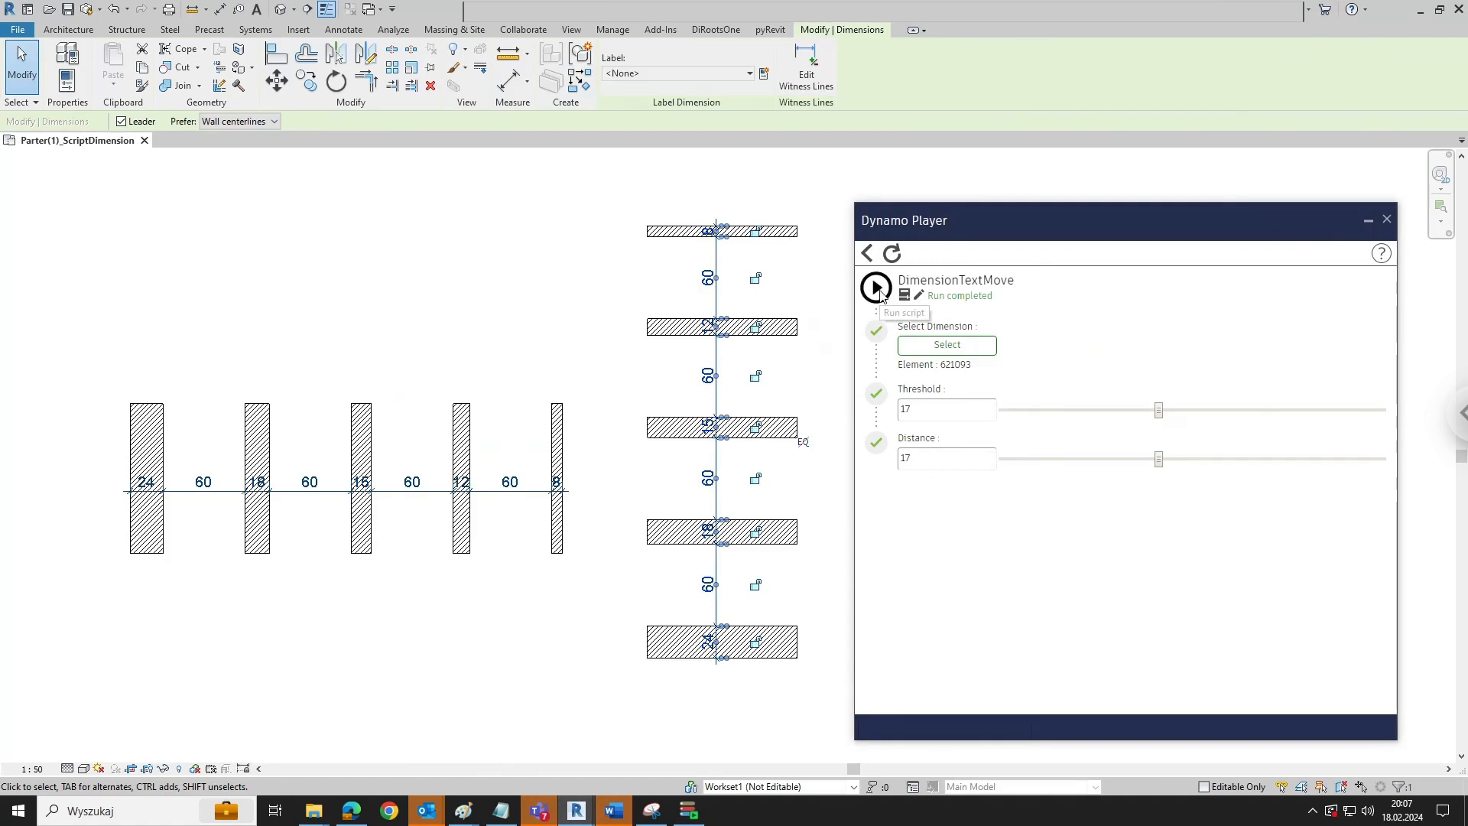
{"action": "left_click", "coordinate": [875, 286]}
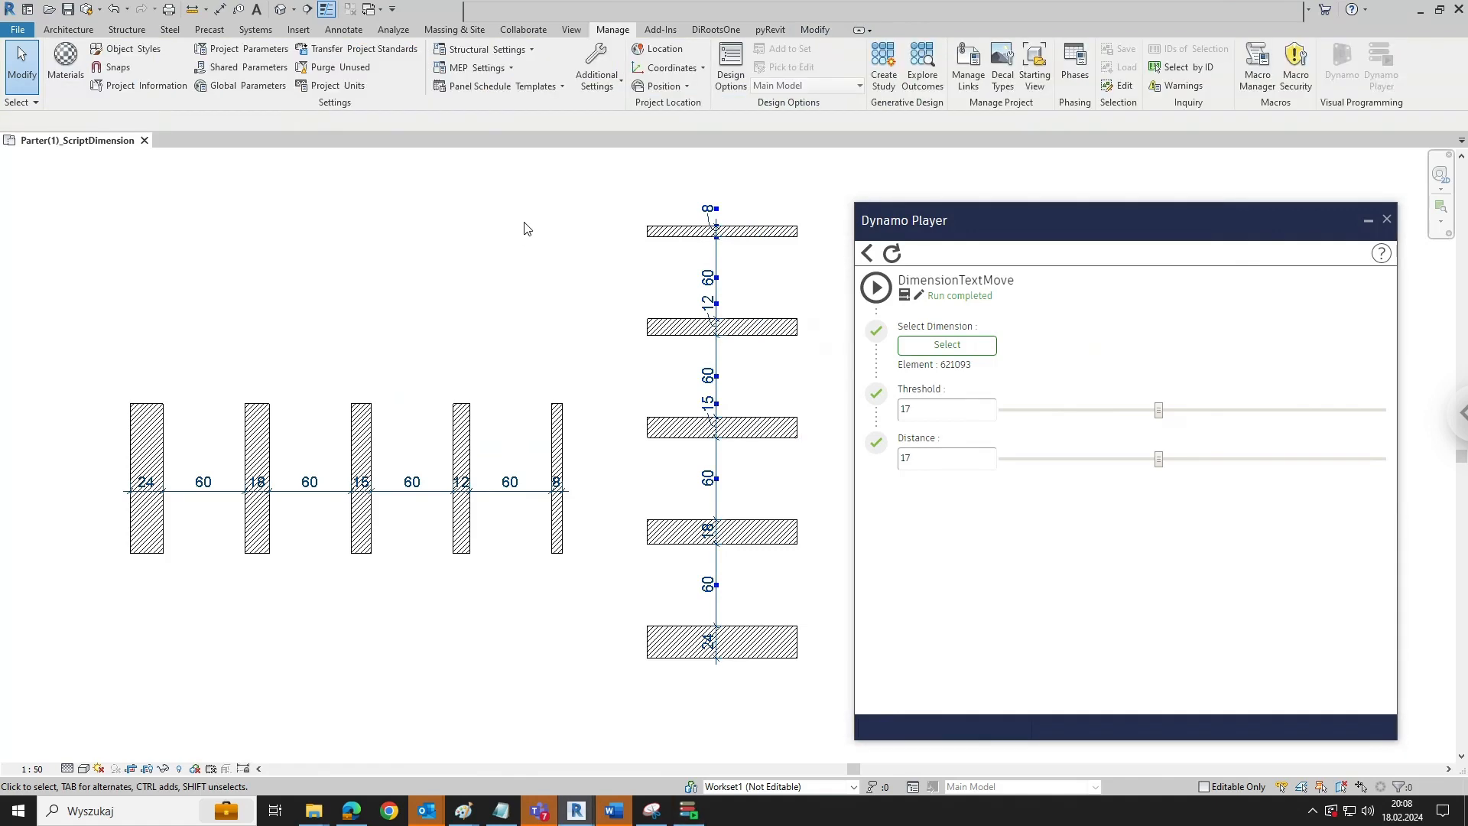
{"action": "mouse_move", "coordinate": [874, 385]}
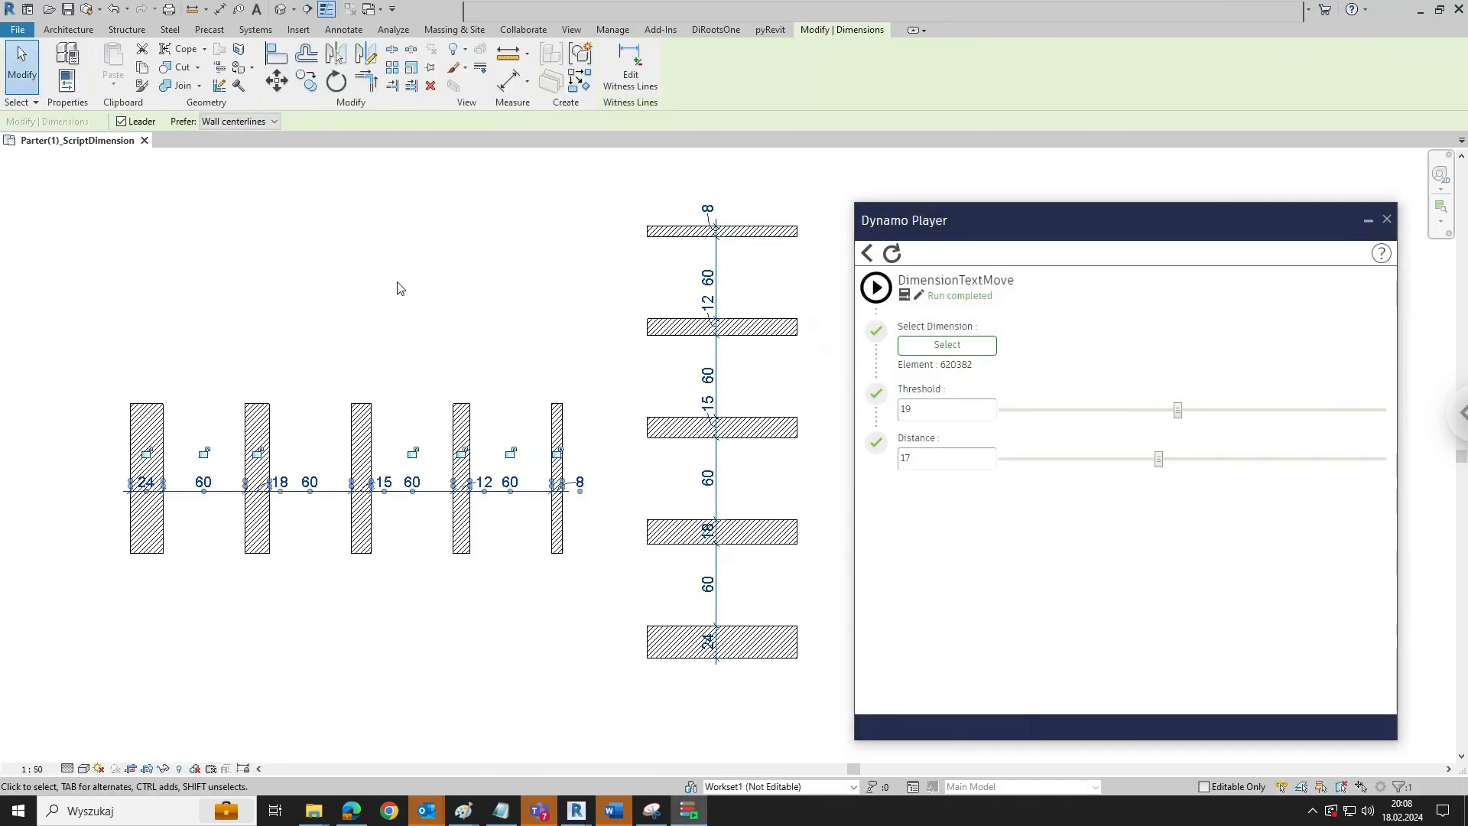
Deselect on empty canvas to inspect the horizontal string's moved 18, 15, 12 and 8 values
{"action": "left_click", "coordinate": [612, 29]}
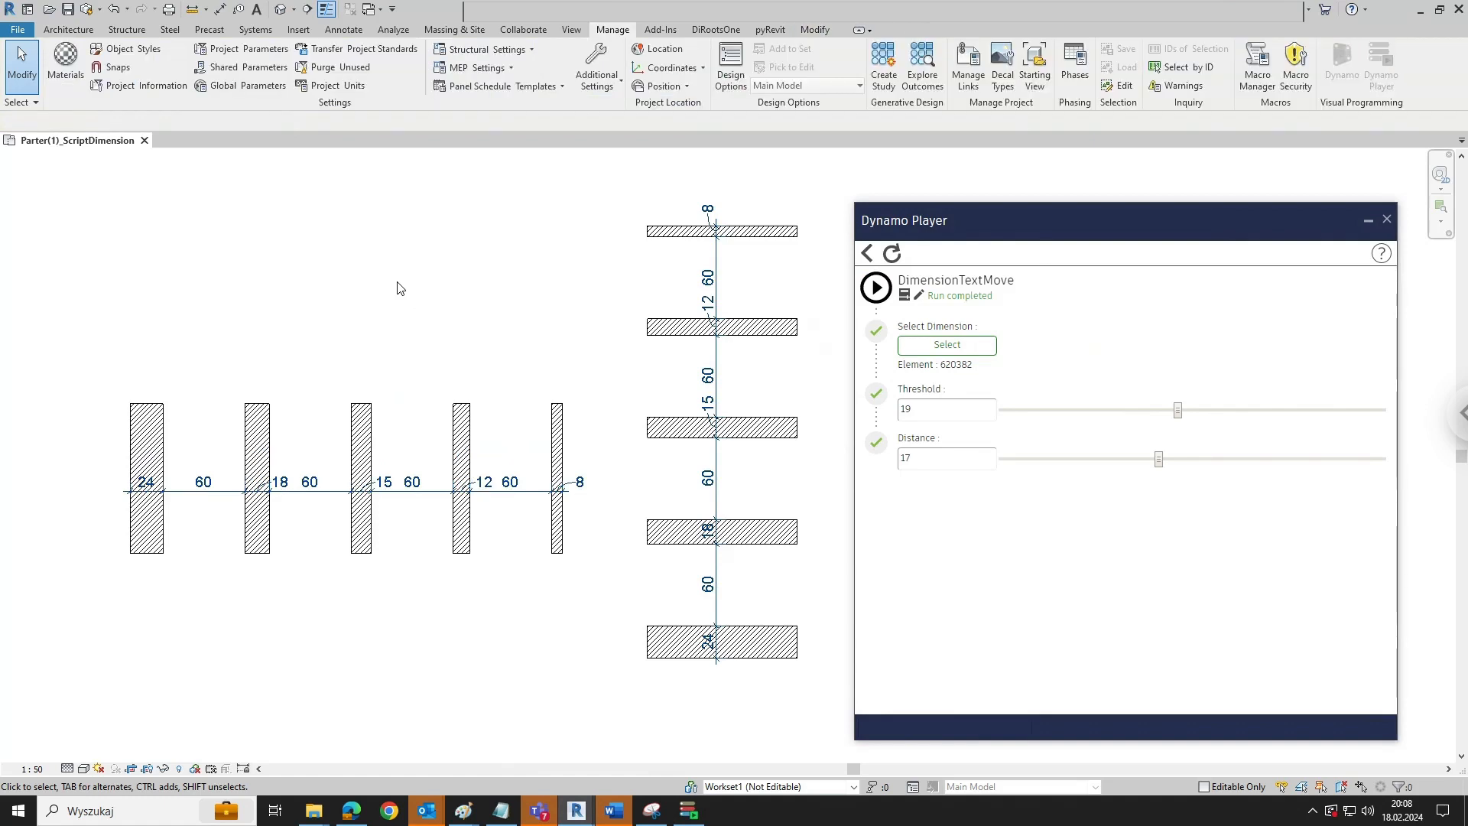
{"action": "mouse_move", "coordinate": [1244, 353]}
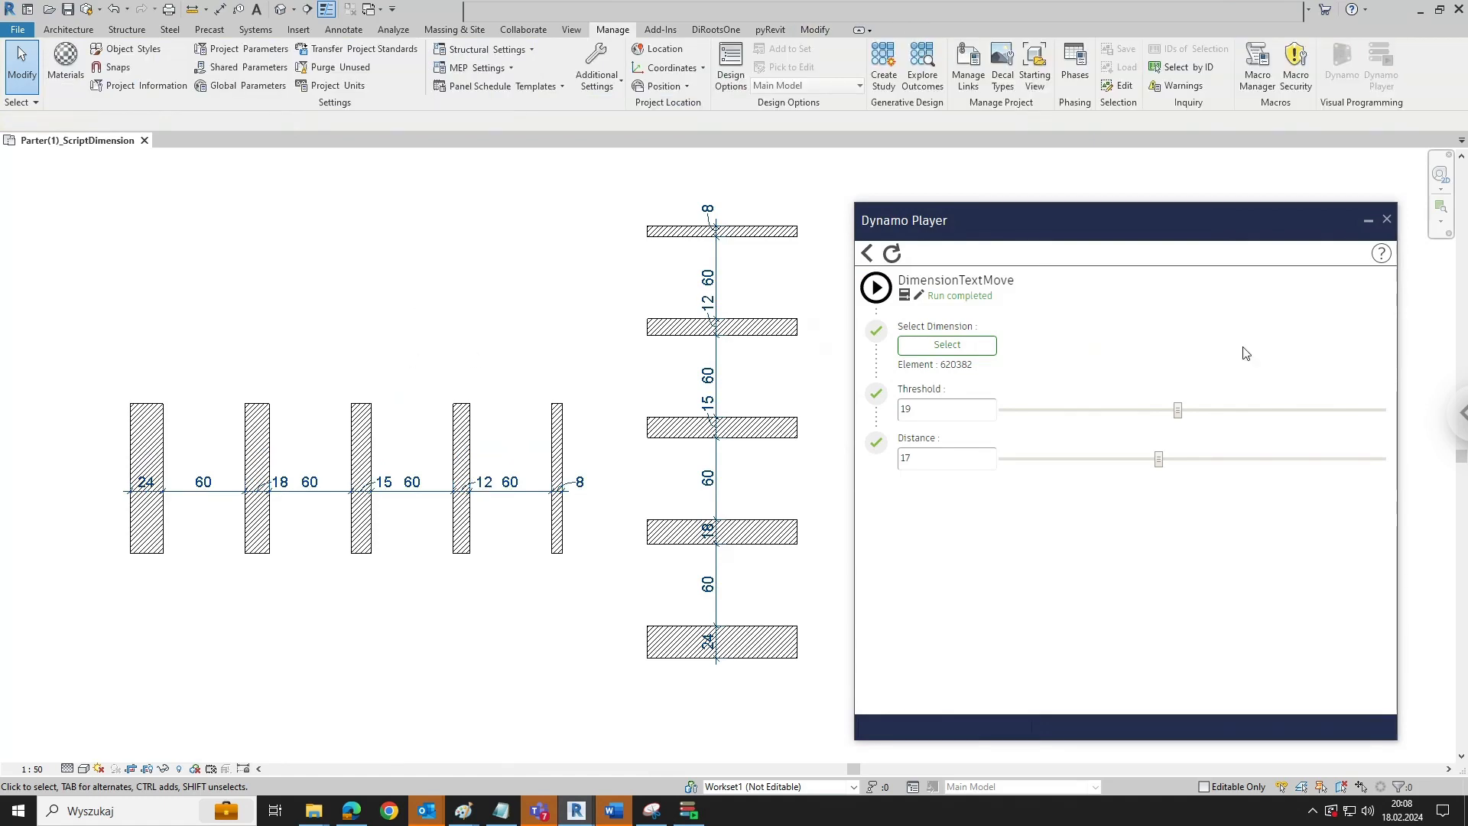